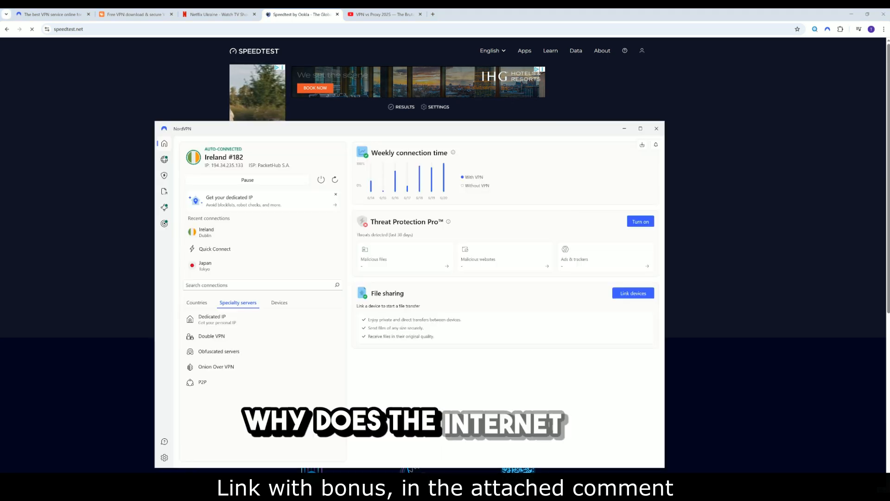
# Start an internet speed test on speedtest.net over the Ireland #182 connection
pyautogui.click(656, 128)
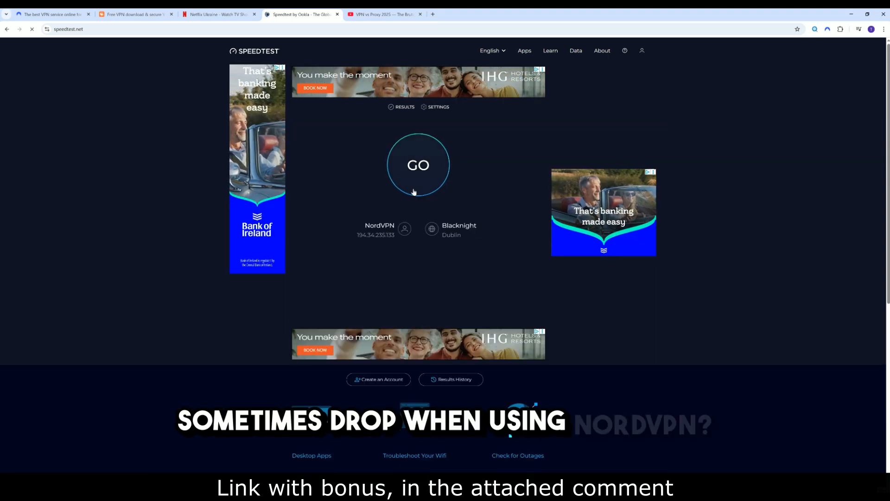
pyautogui.click(418, 165)
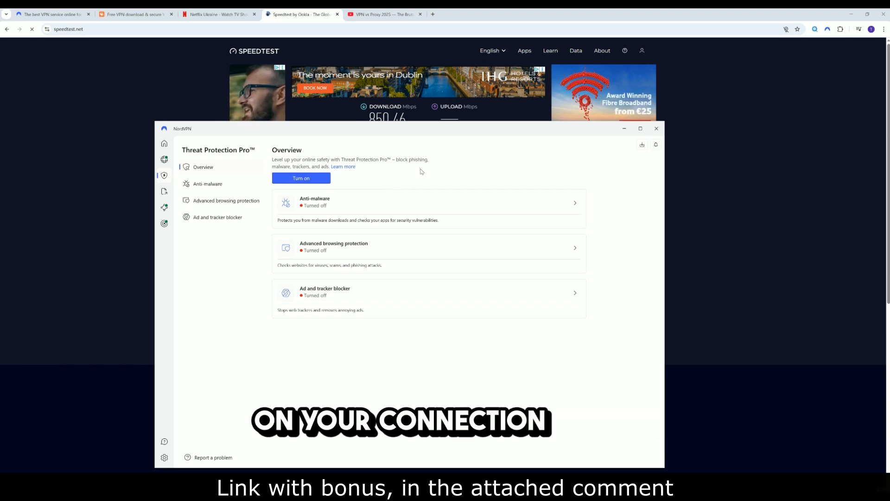
# Check the speed test result, then return NordVPN to its main map view
pyautogui.click(657, 128)
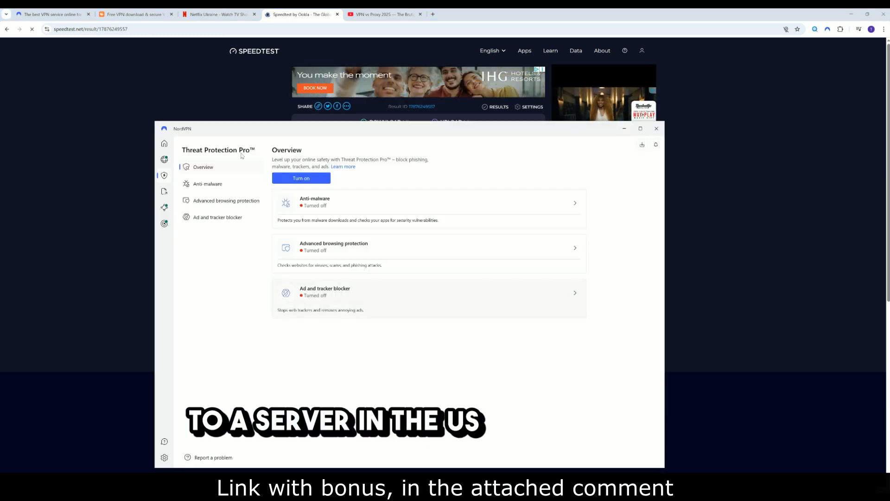
pyautogui.click(164, 143)
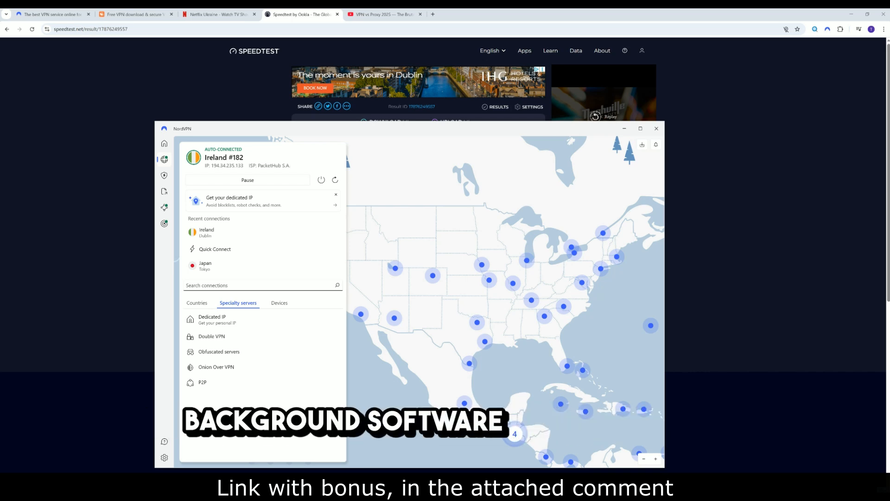
# Switch the browser behind the app to the NordVPN homepage
pyautogui.click(657, 128)
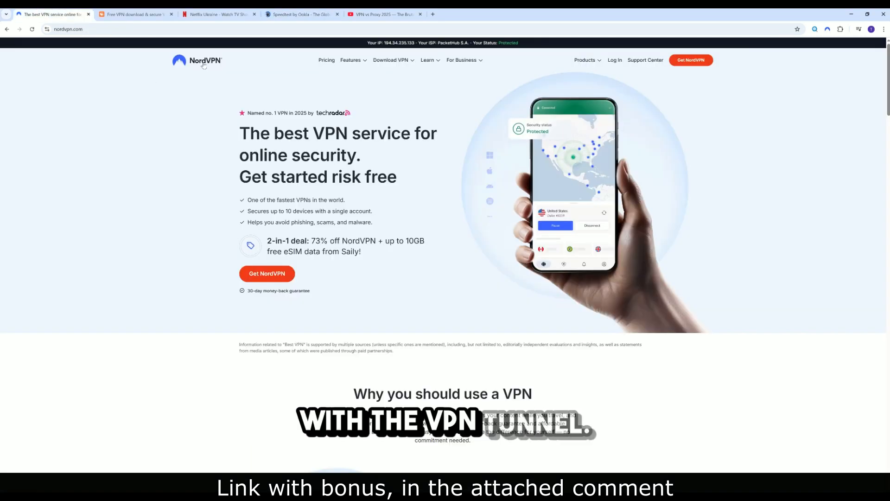
pyautogui.moveTo(197, 60)
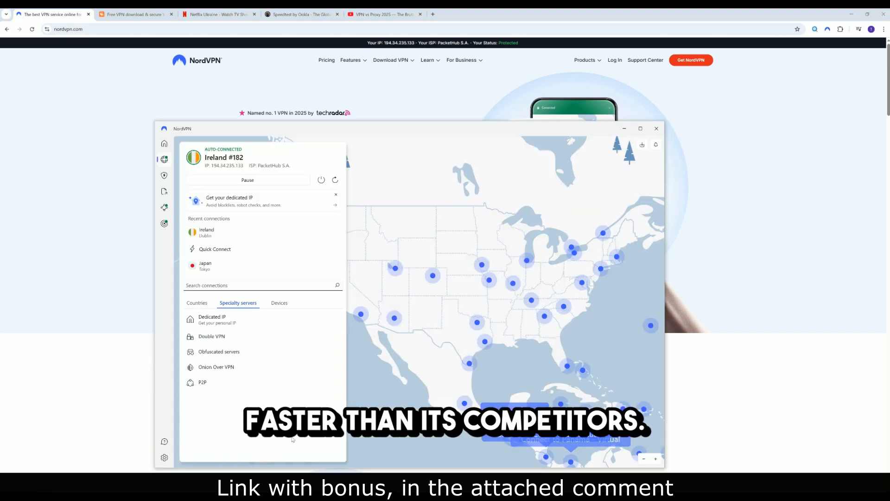
# Visit the Connection settings, return to the map, and reopen the settings
pyautogui.click(164, 457)
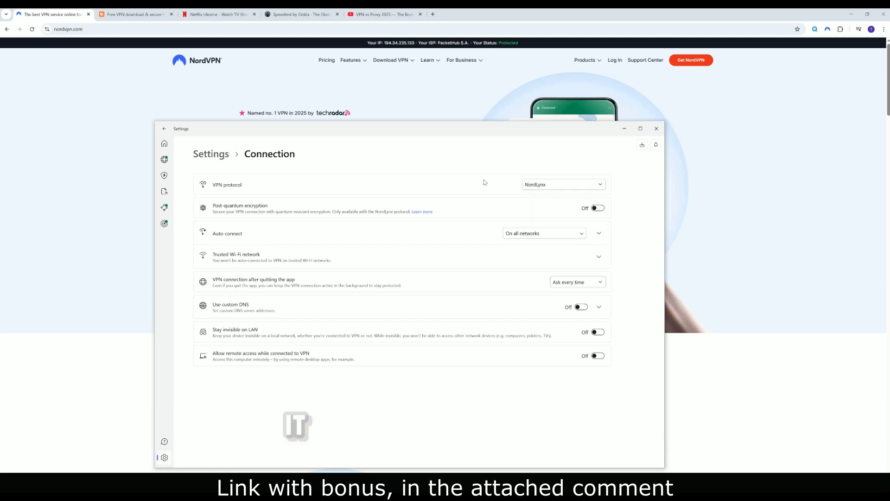
pyautogui.moveTo(473, 192)
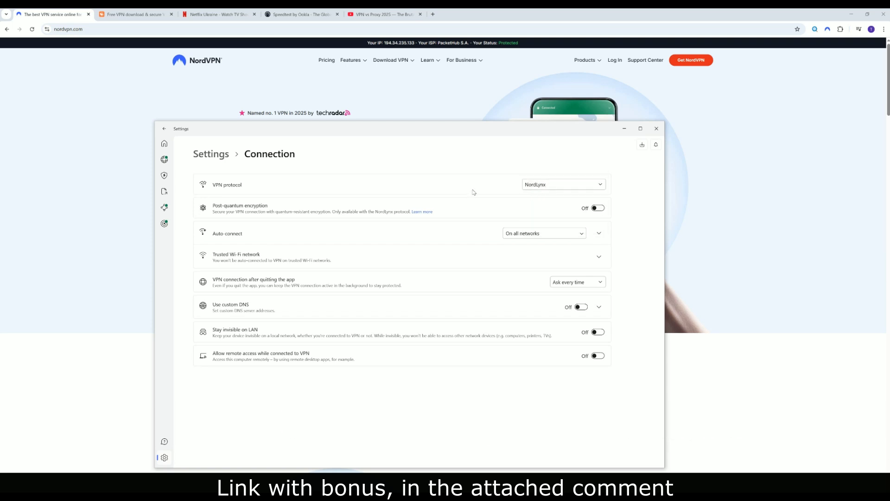
pyautogui.click(165, 129)
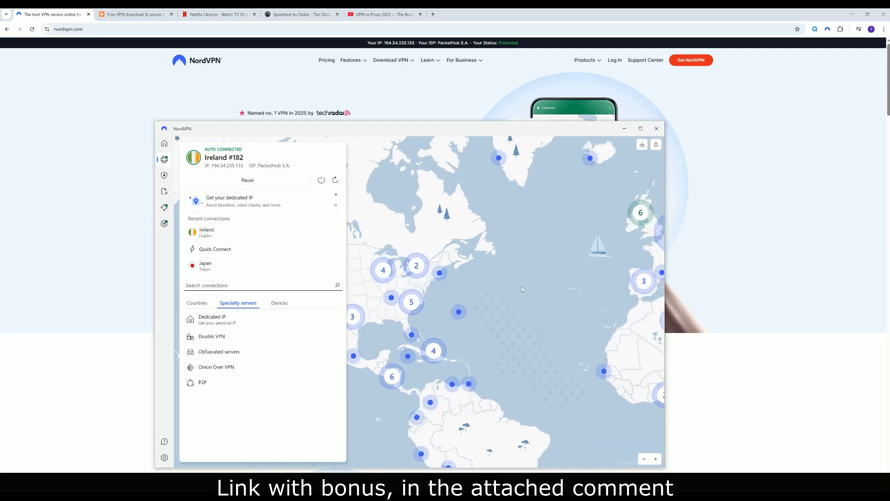
pyautogui.click(164, 457)
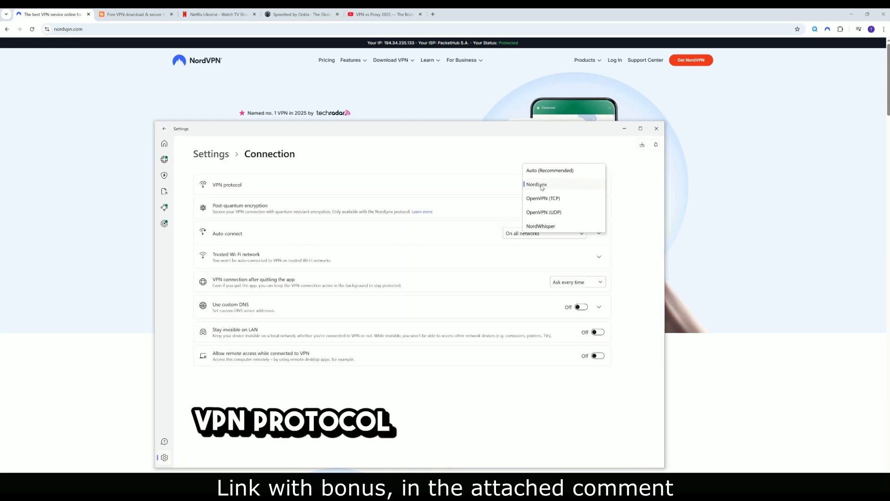
# Choose NordLynx as the VPN protocol, return to the map, and show the Speedtest page
pyautogui.click(536, 184)
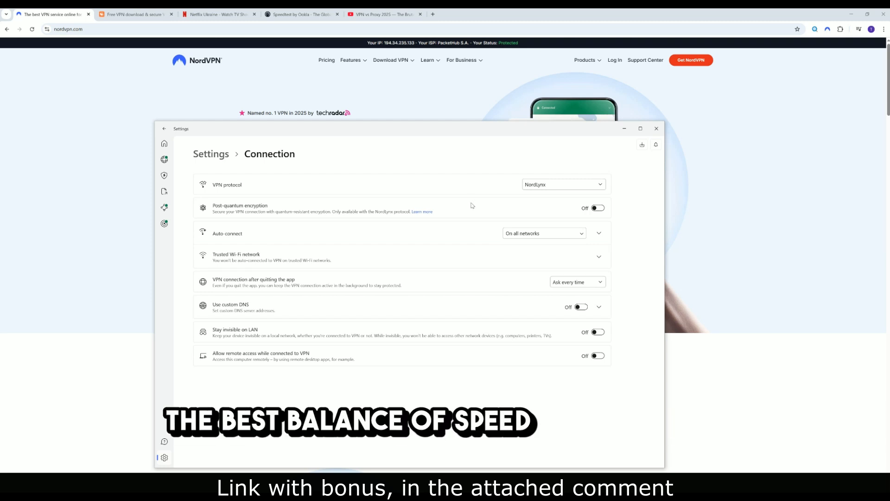
pyautogui.click(165, 128)
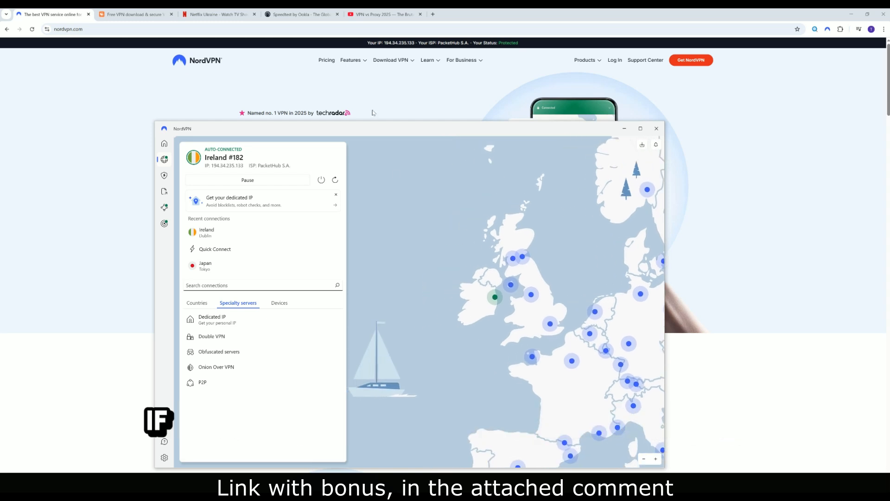
pyautogui.click(301, 14)
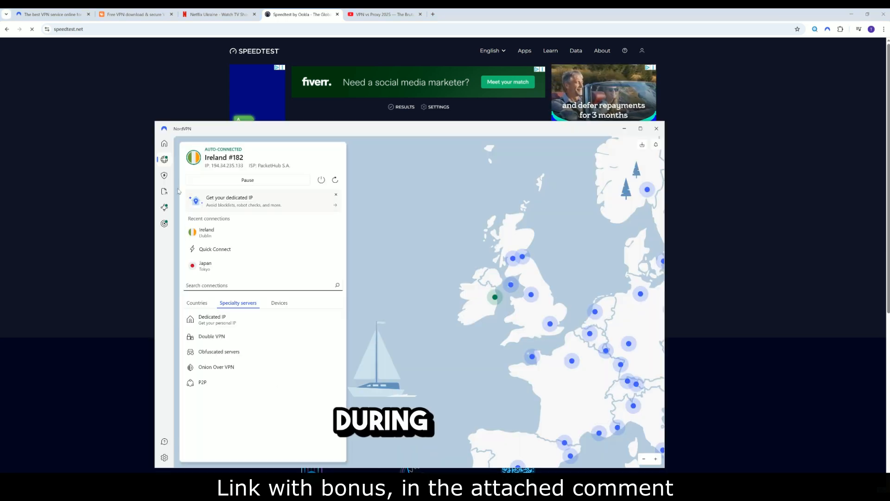
# Put the NordVPN window away so the nordvpn.com homepage shows
pyautogui.click(164, 175)
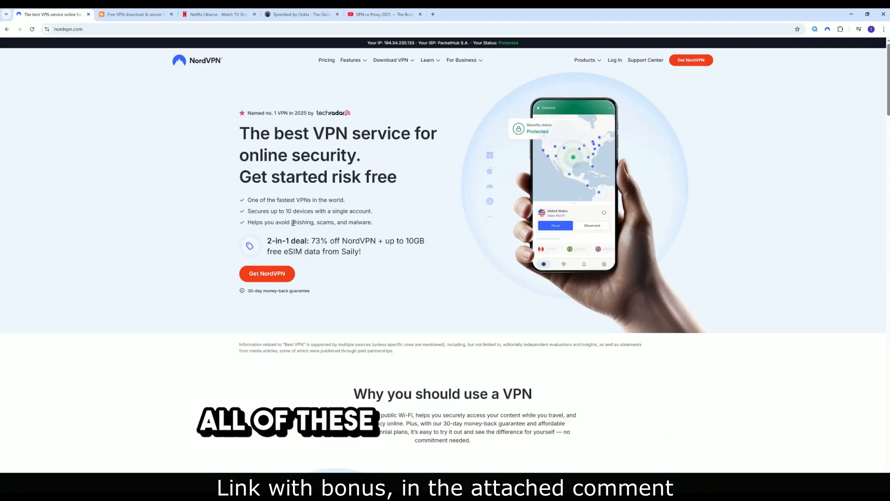
# Scroll the NordVPN homepage down to the feature cards section
pyautogui.scroll(-3)
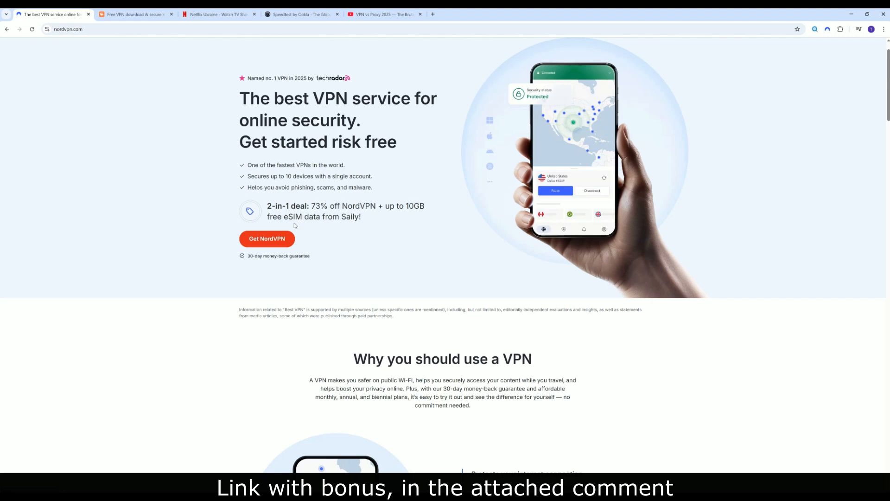
pyautogui.scroll(-3)
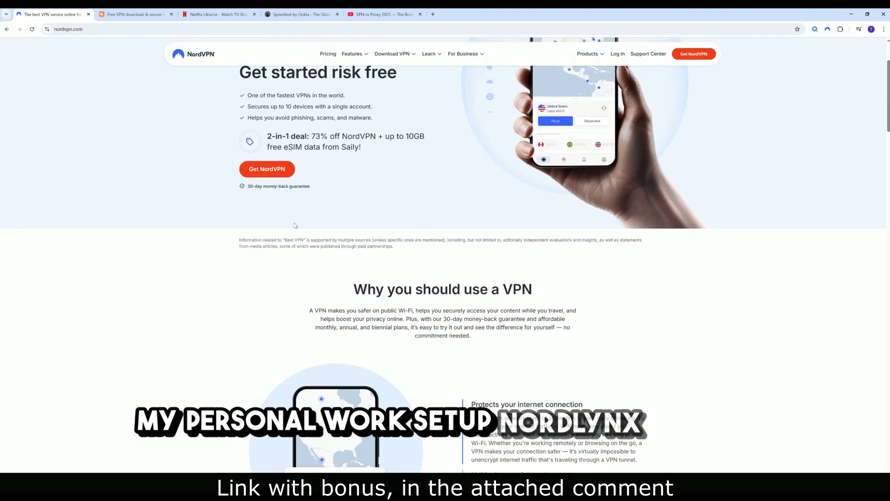
pyautogui.scroll(-3)
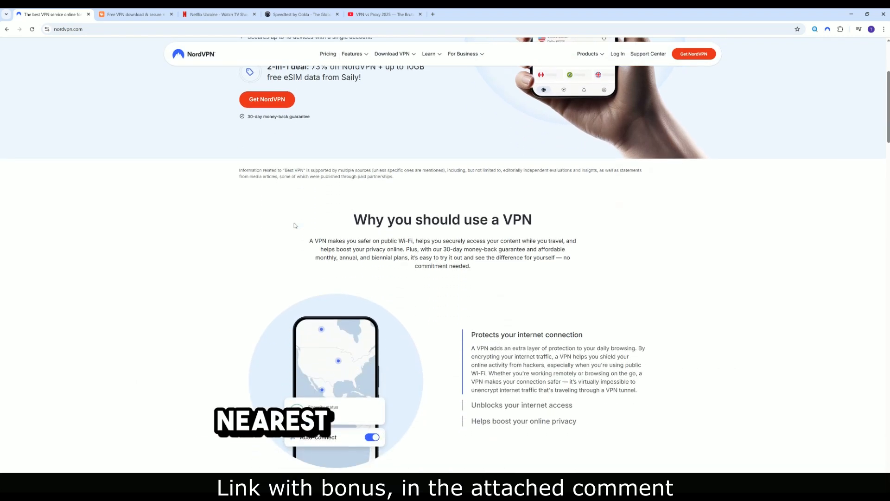
pyautogui.scroll(-3)
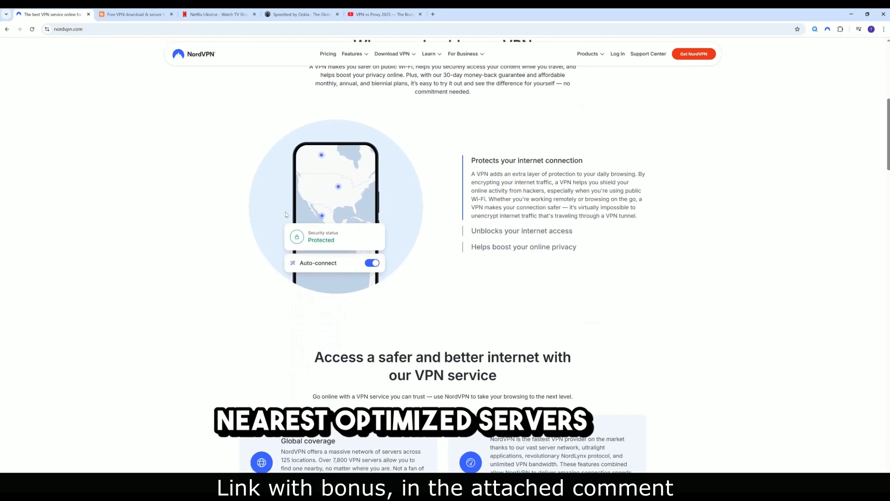
pyautogui.scroll(-3)
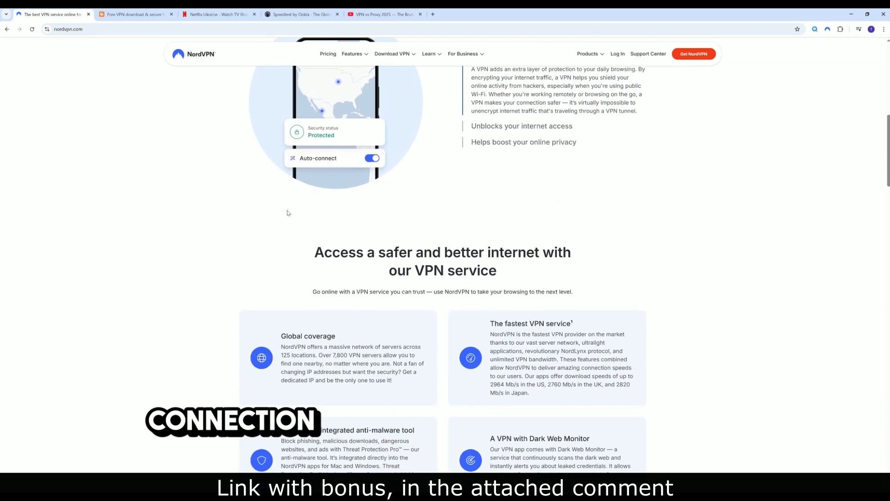
pyautogui.scroll(-3)
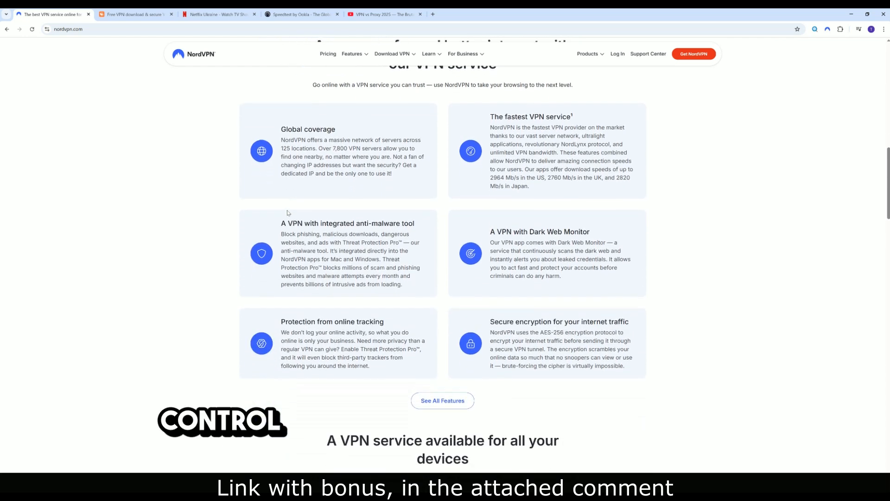
# View the NordVPN pricing plans, then switch to the YouTube video's pinned comment
pyautogui.click(327, 54)
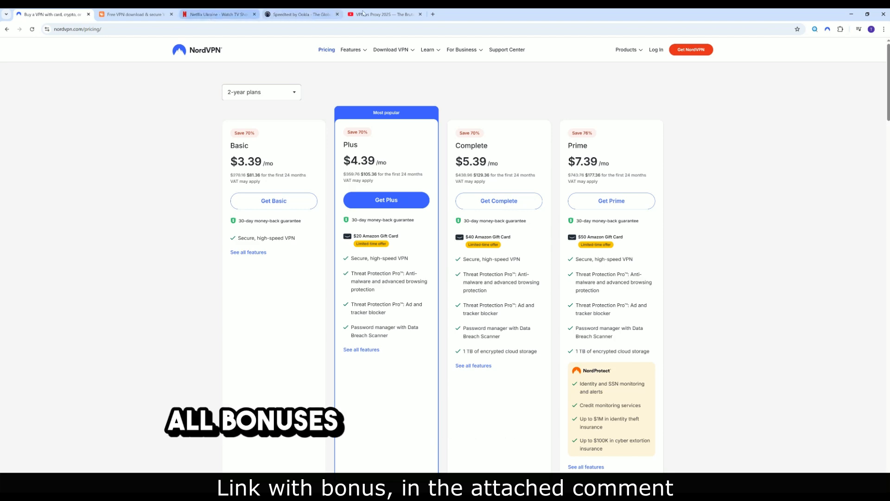
pyautogui.click(384, 14)
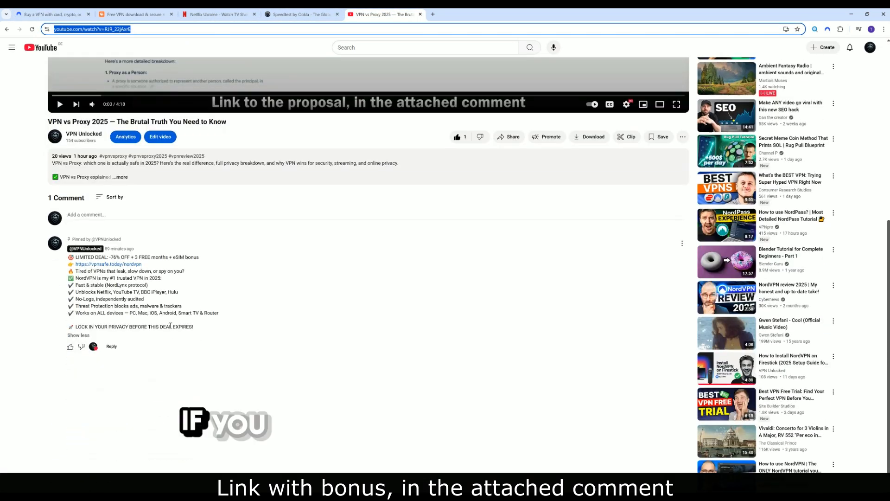